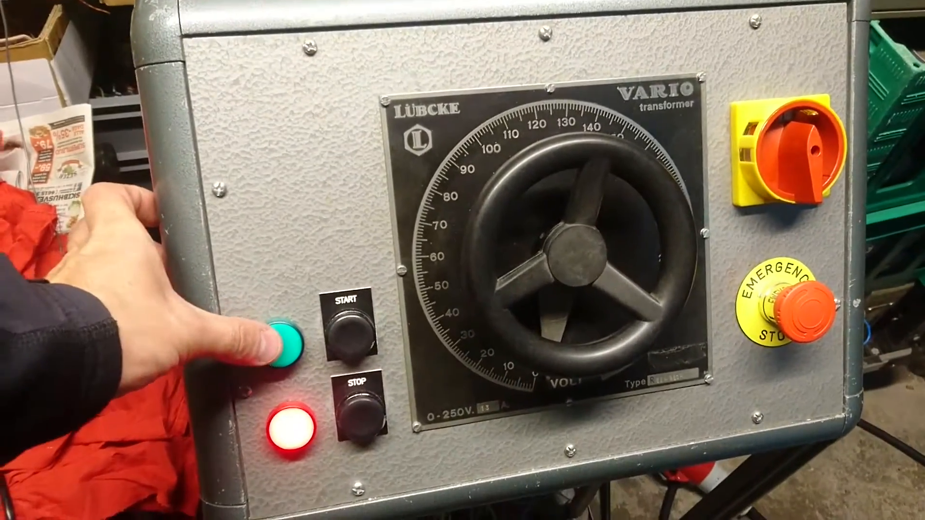
click(286, 342)
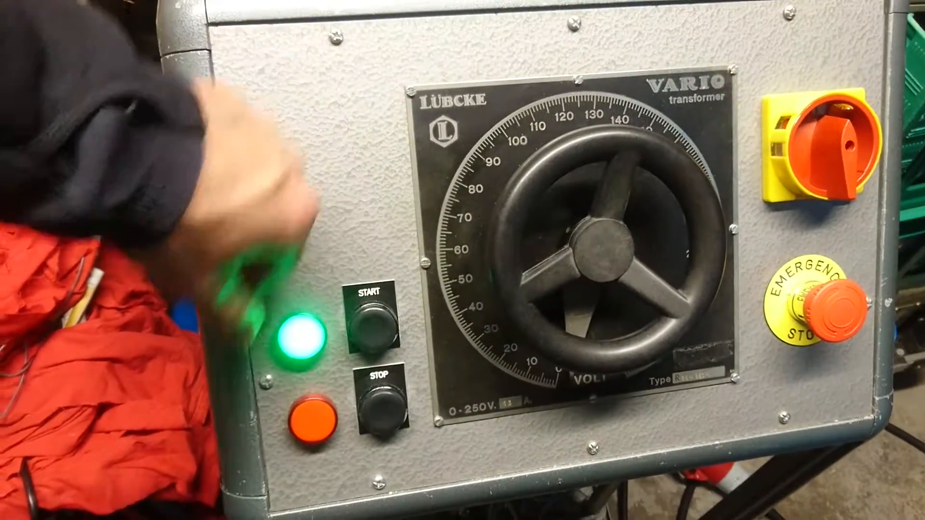
click(312, 407)
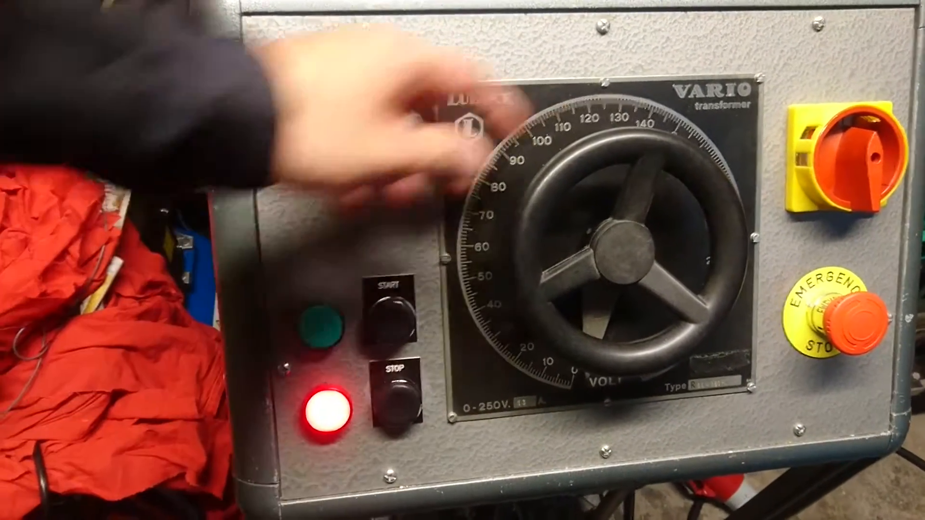